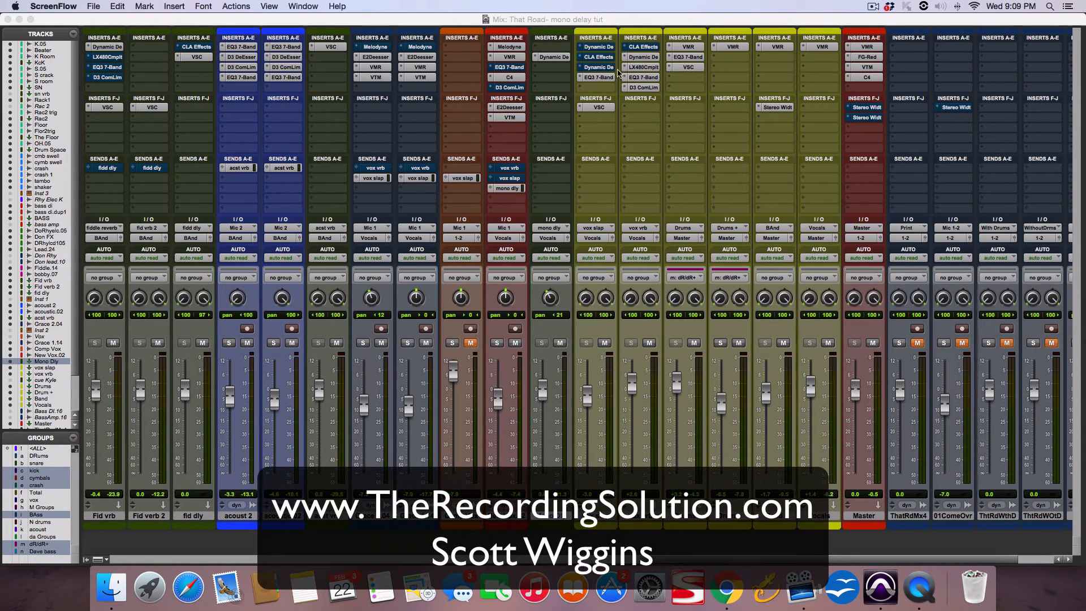
mouse_move(542, 422)
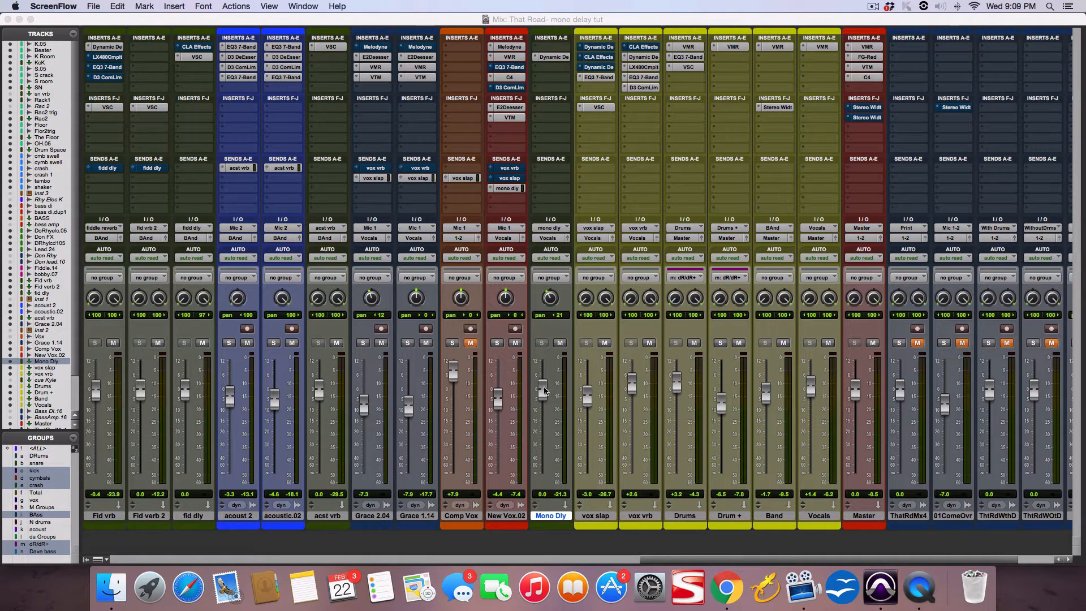
mouse_move(551, 393)
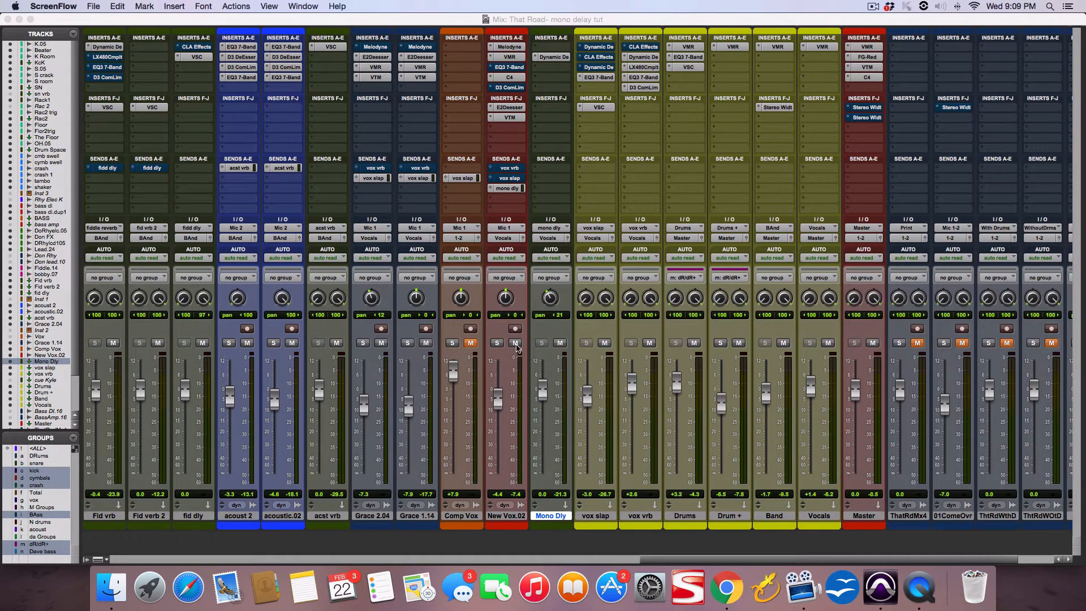
Mute the New Vox.02 channel strip in the mixer.
left_click(515, 342)
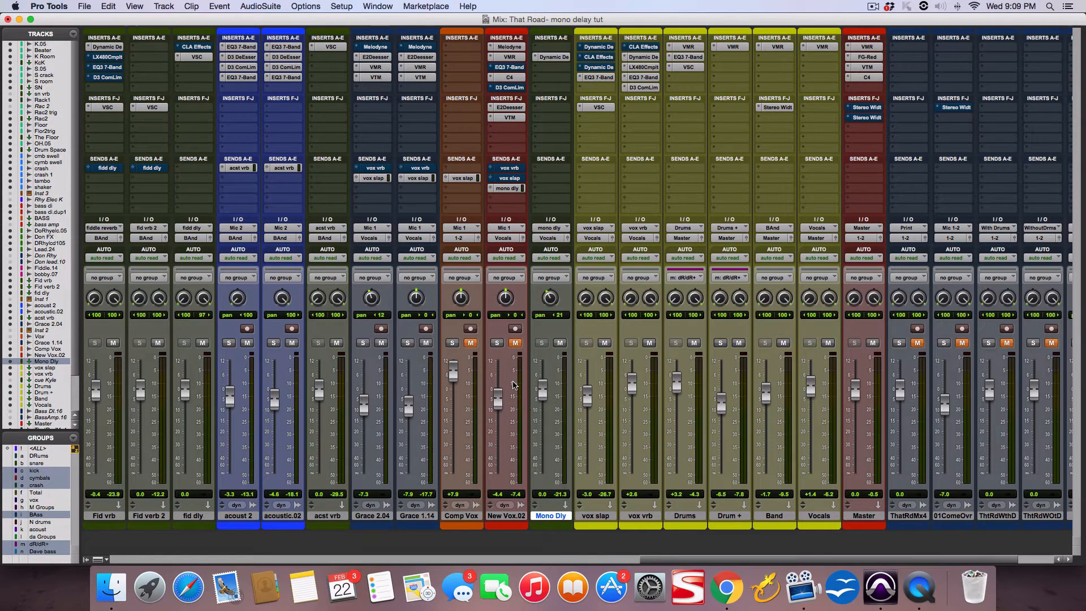
mouse_move(506, 385)
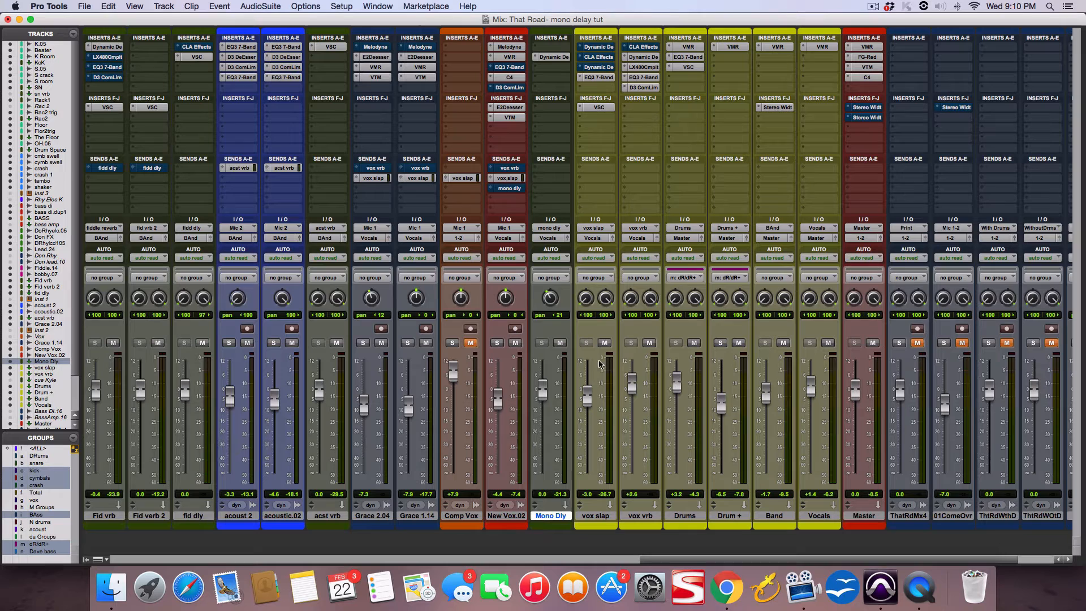
Open the New Tracks dialog, set to one mono audio track in samples.
left_click(596, 77)
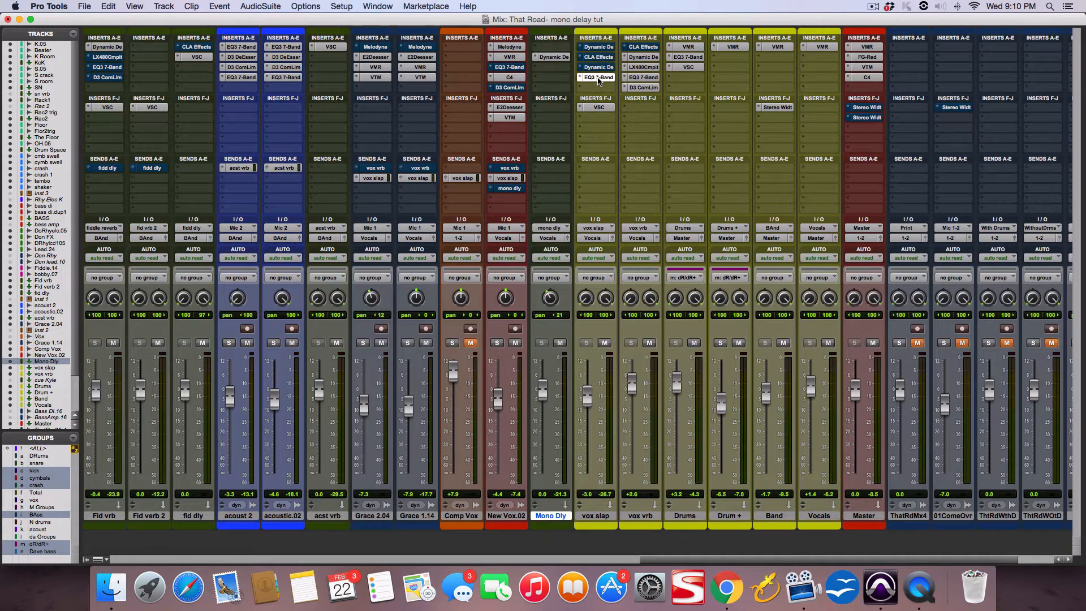
left_click(595, 77)
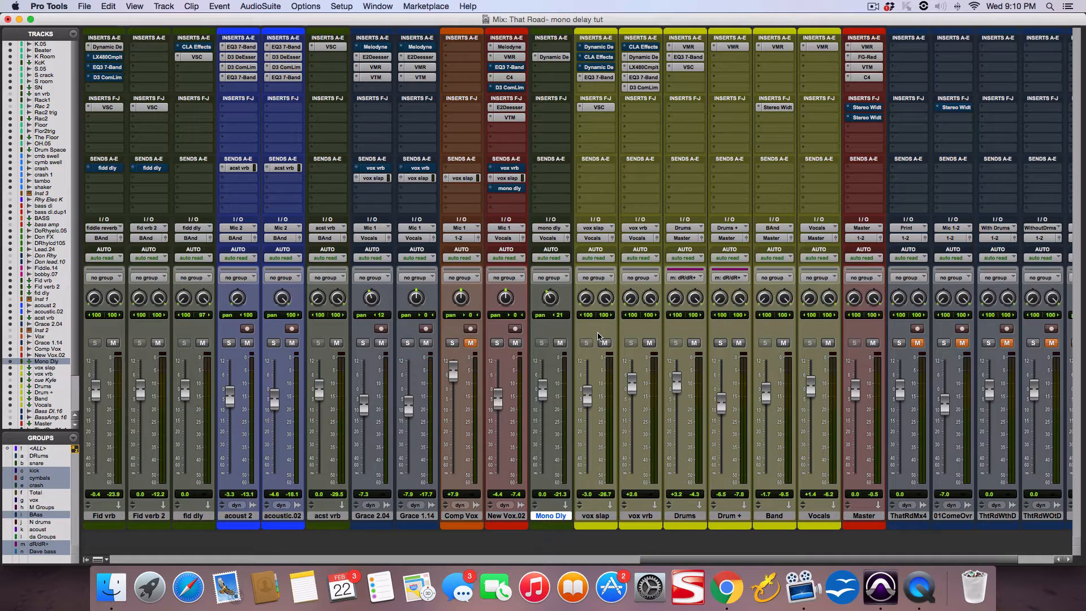
left_click(164, 7)
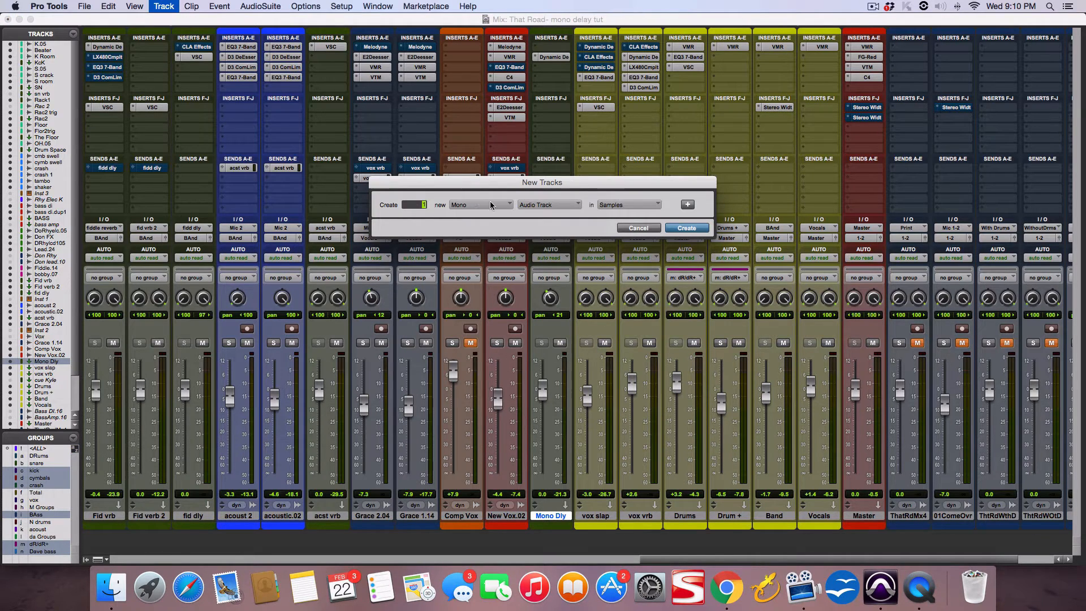
Confirm the Mono format in the New Tracks dialog and return to the mixer.
left_click(478, 205)
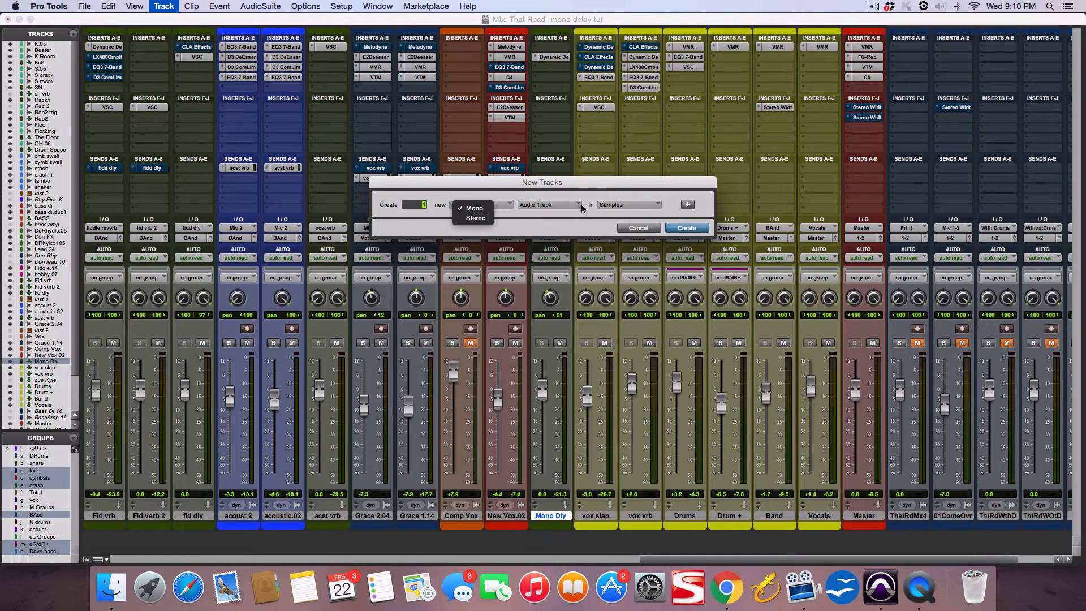
left_click(547, 204)
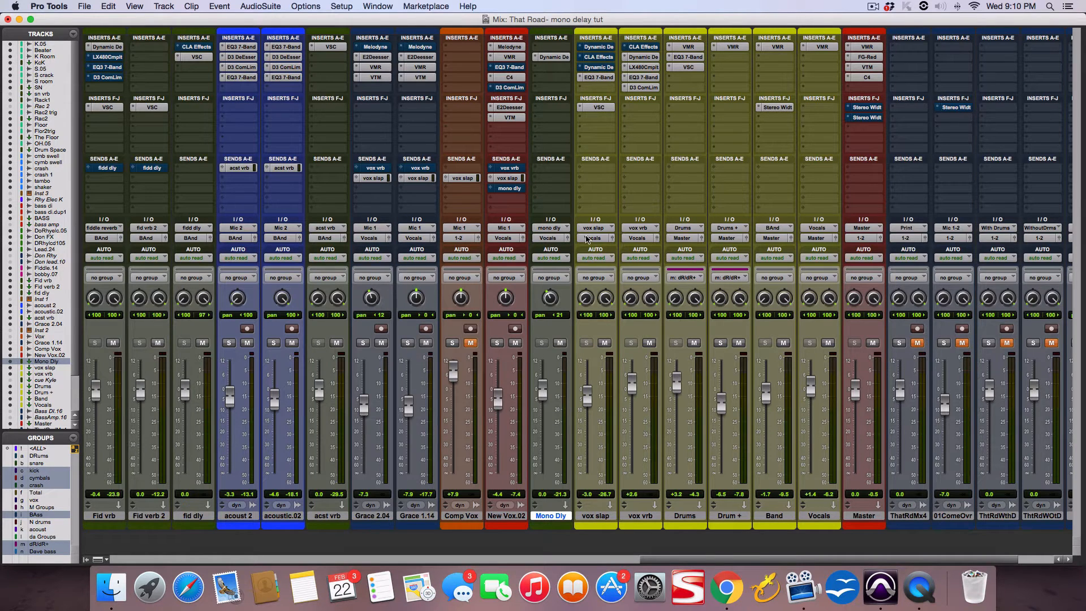
mouse_move(820, 298)
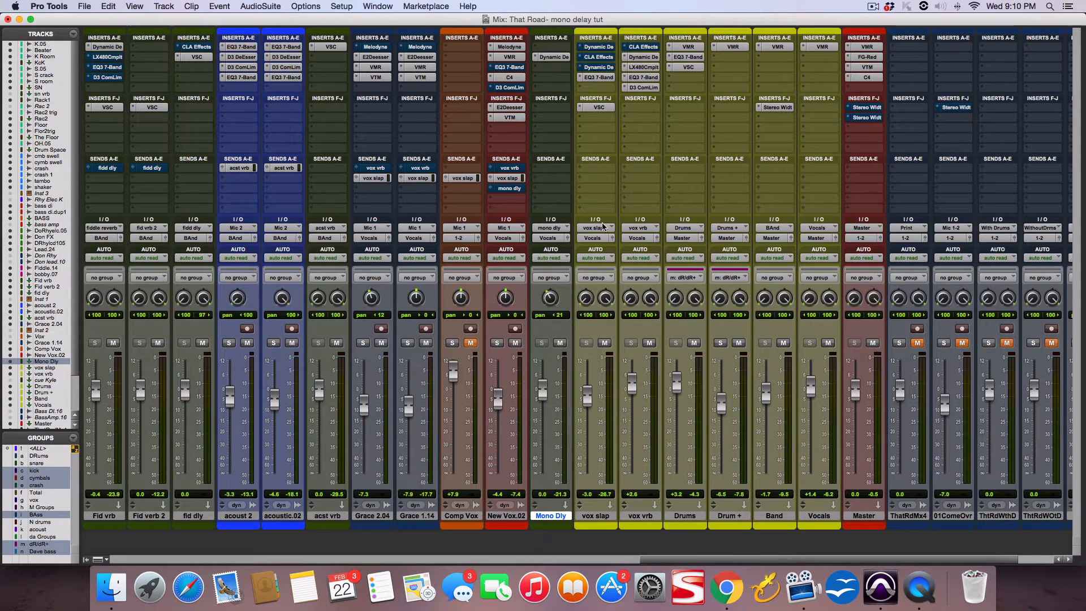
mouse_move(509, 178)
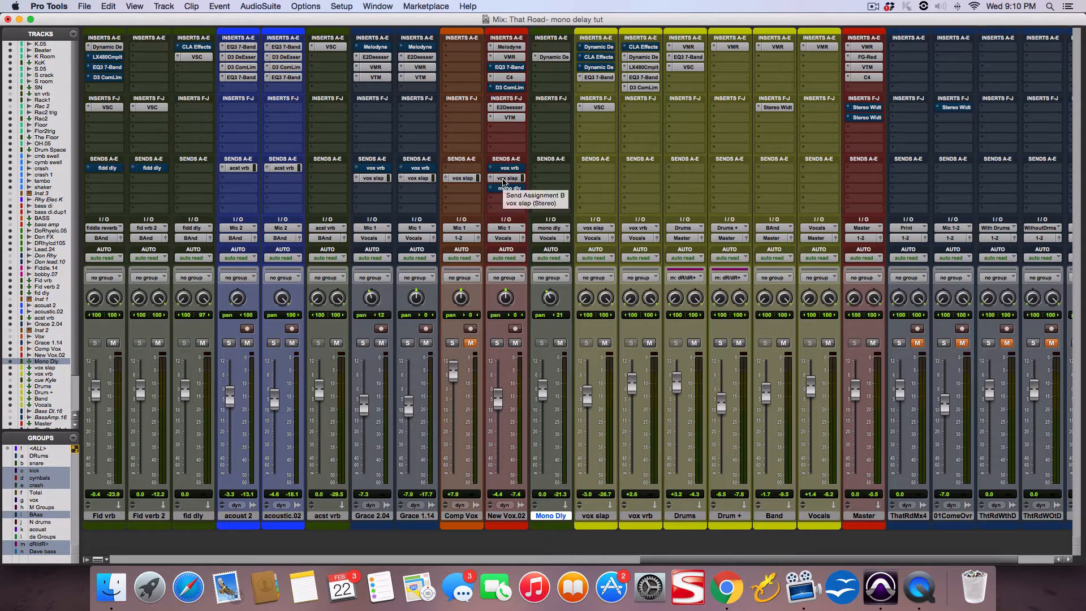
mouse_move(606, 120)
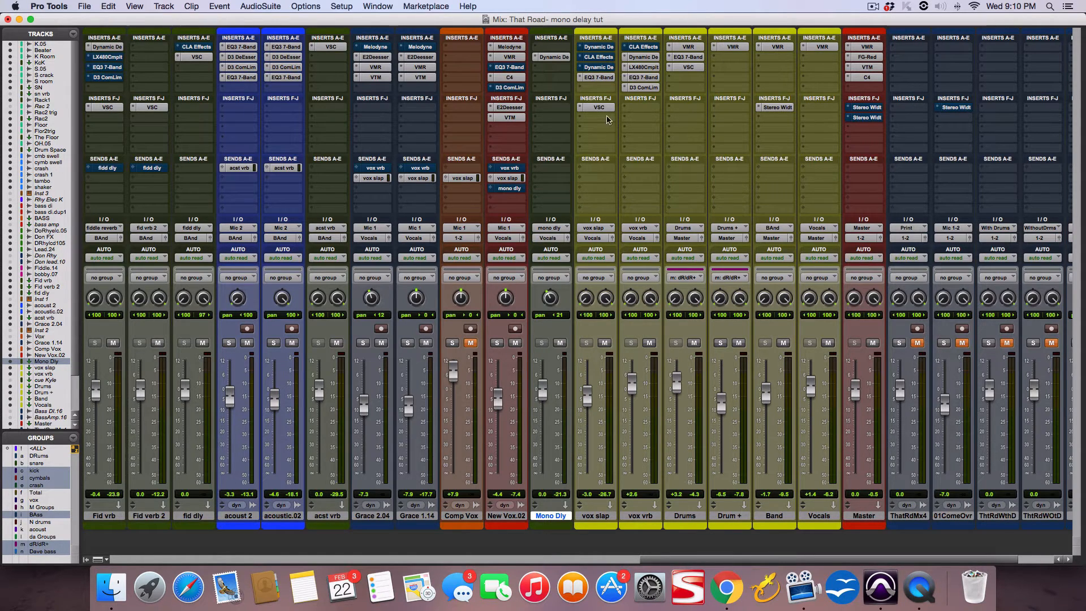
left_click(579, 108)
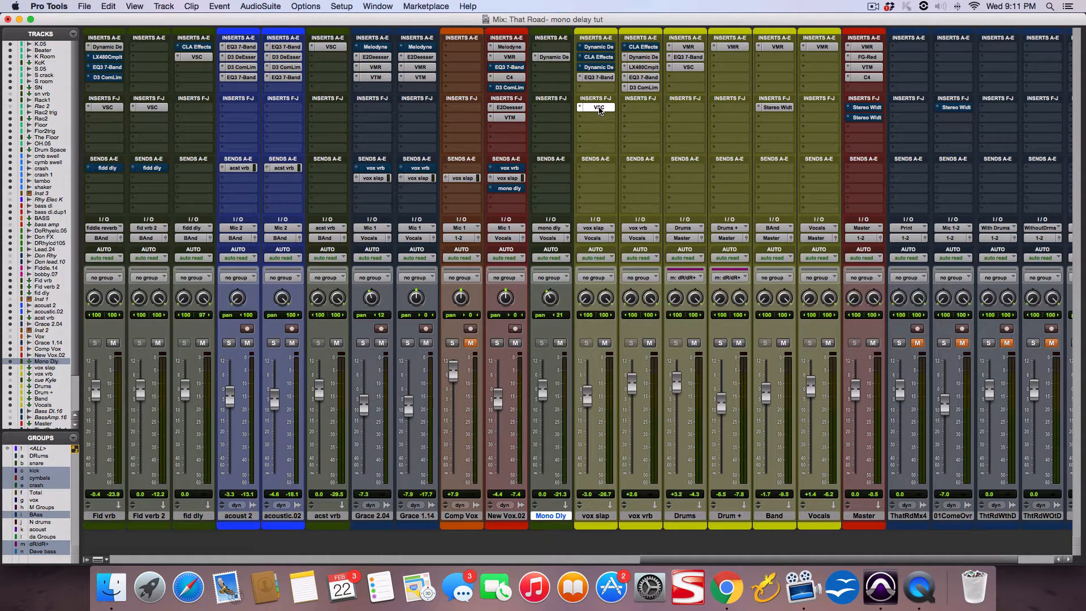
left_click(597, 108)
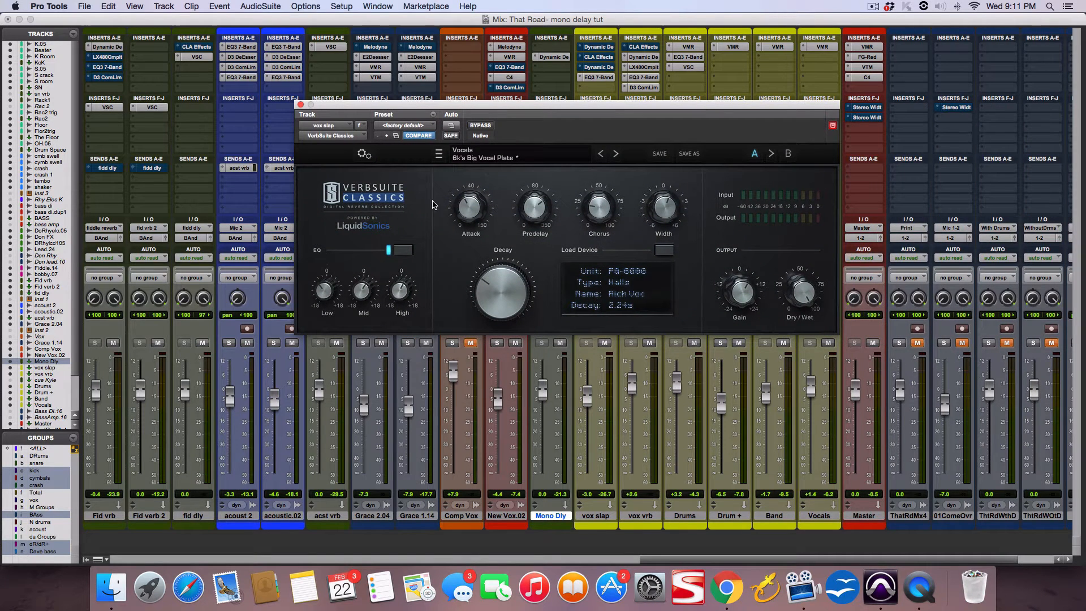
left_click(300, 105)
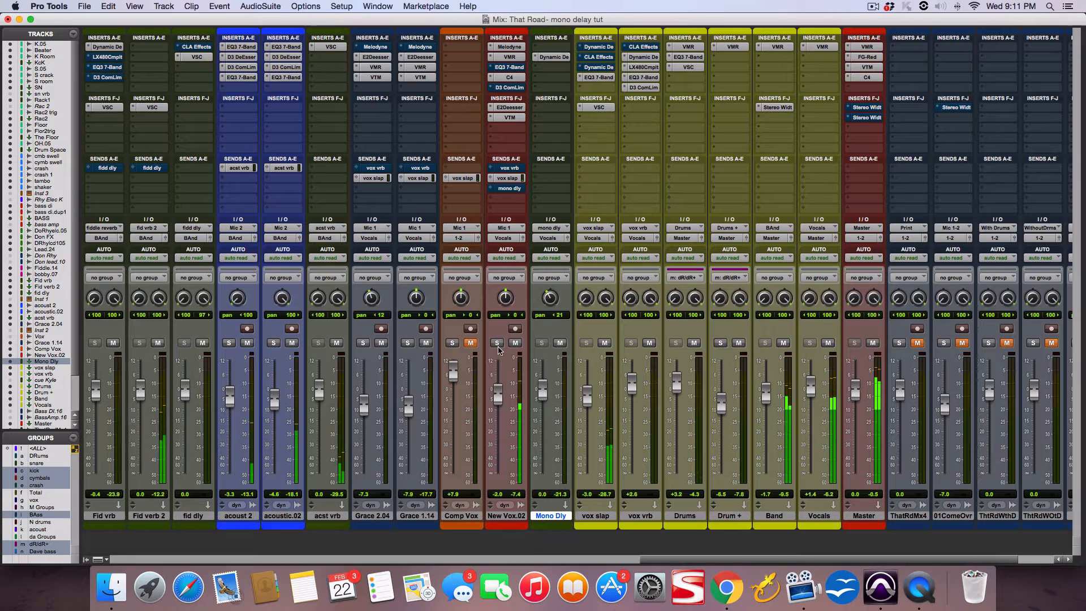
Solo the New Vox.02 vocal track instead of muting it.
left_click(496, 343)
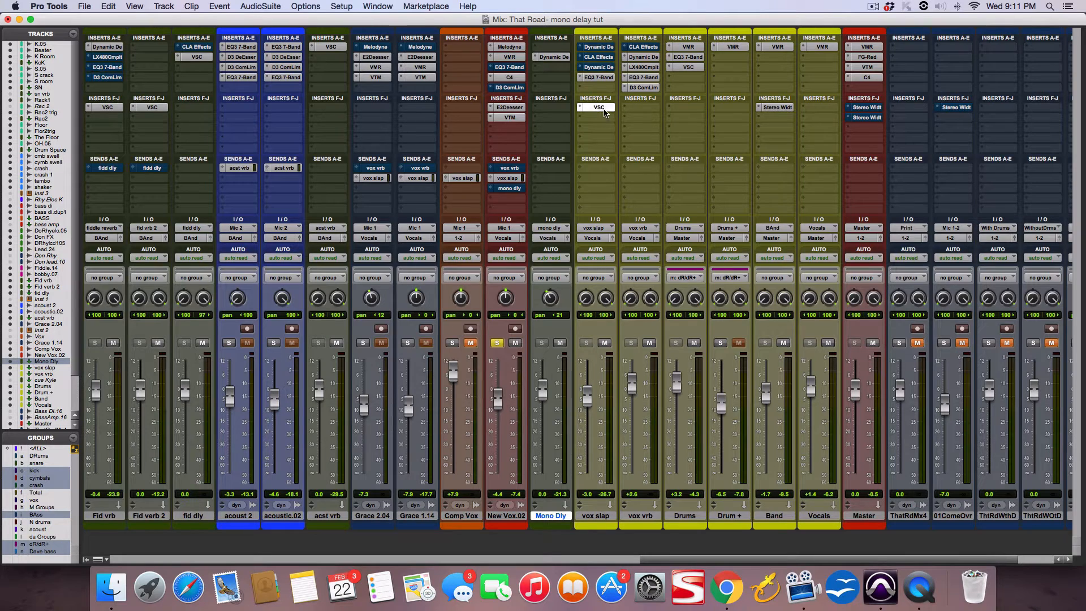
Reopen and close the VerbSuite Classics reverb on the vox slap track.
left_click(597, 108)
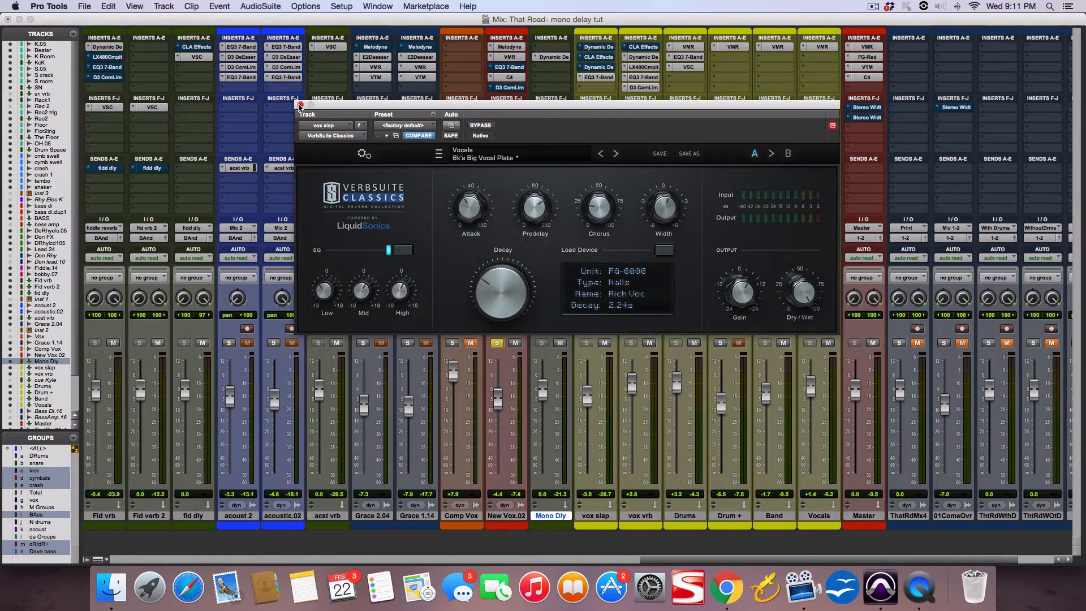
left_click(300, 104)
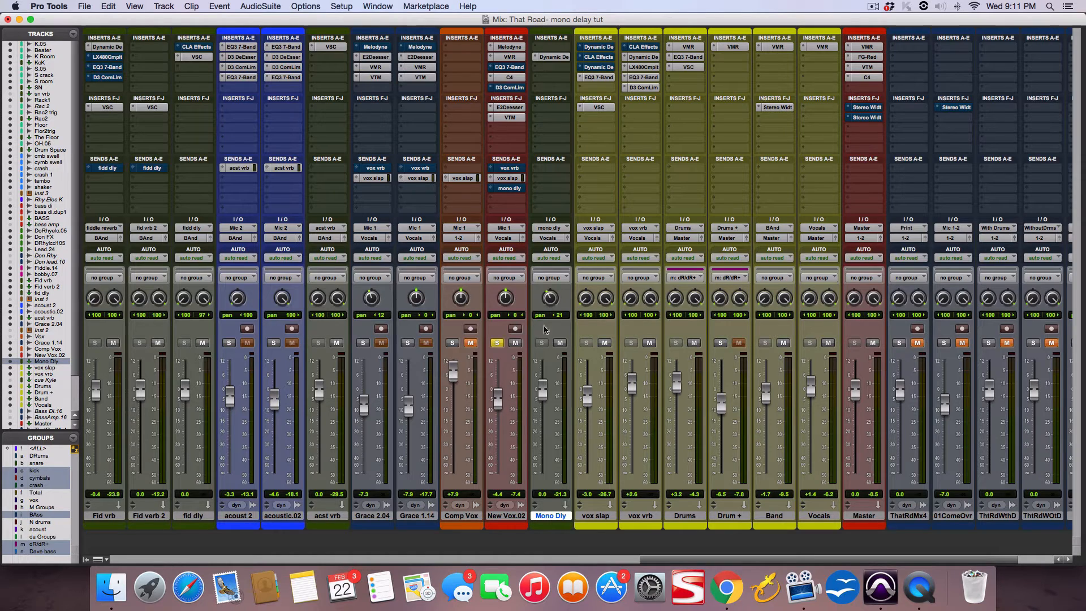
mouse_move(574, 89)
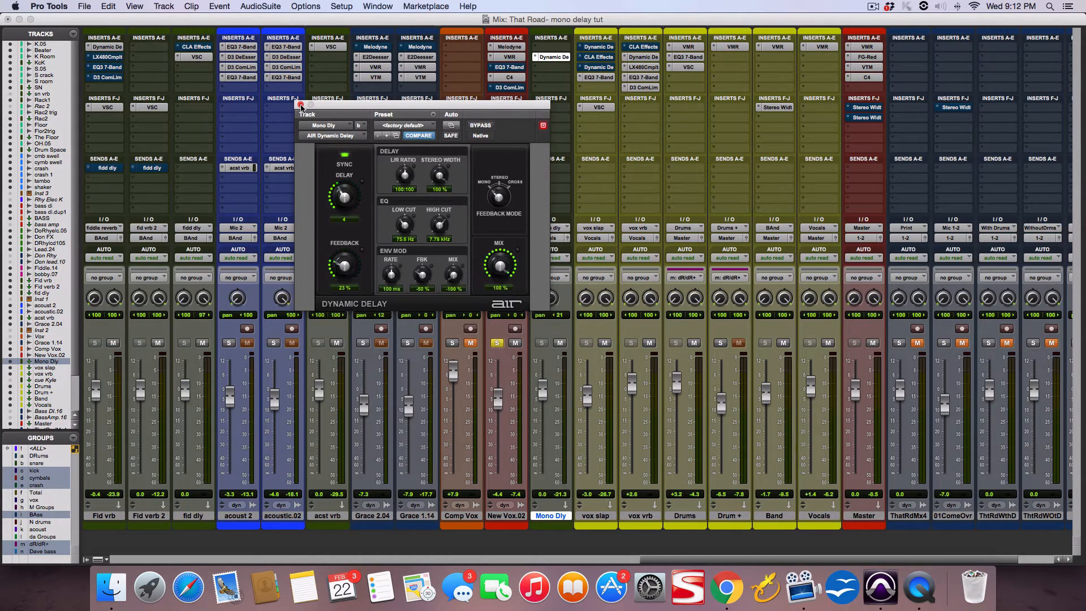
Close AIR Dynamic Delay and pan the Mono Dly aux from 21 to 24 right.
left_click(301, 106)
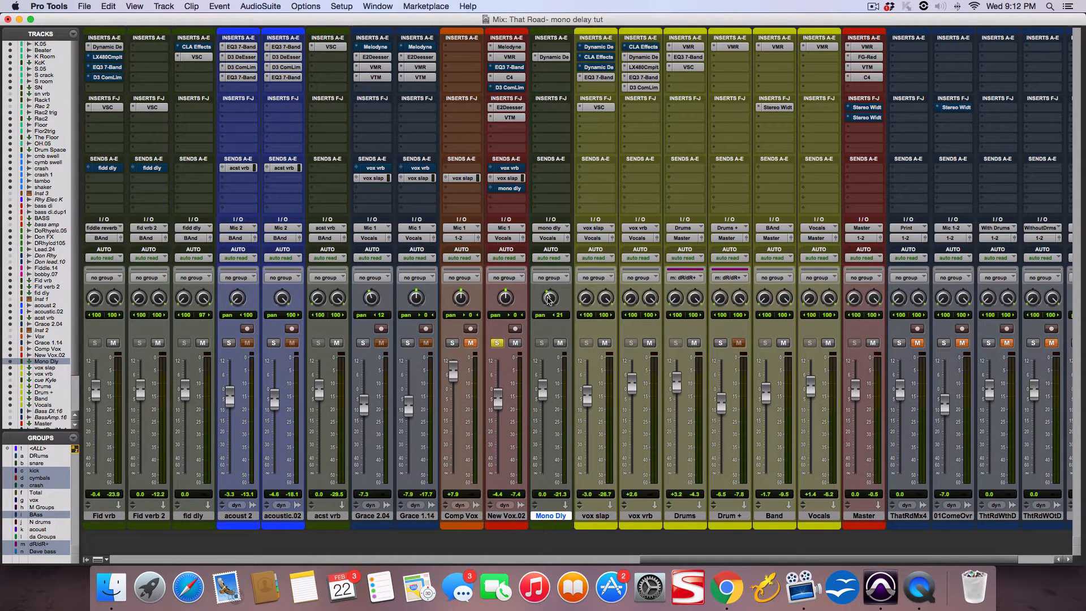
left_click_drag(550, 298, 550, 290)
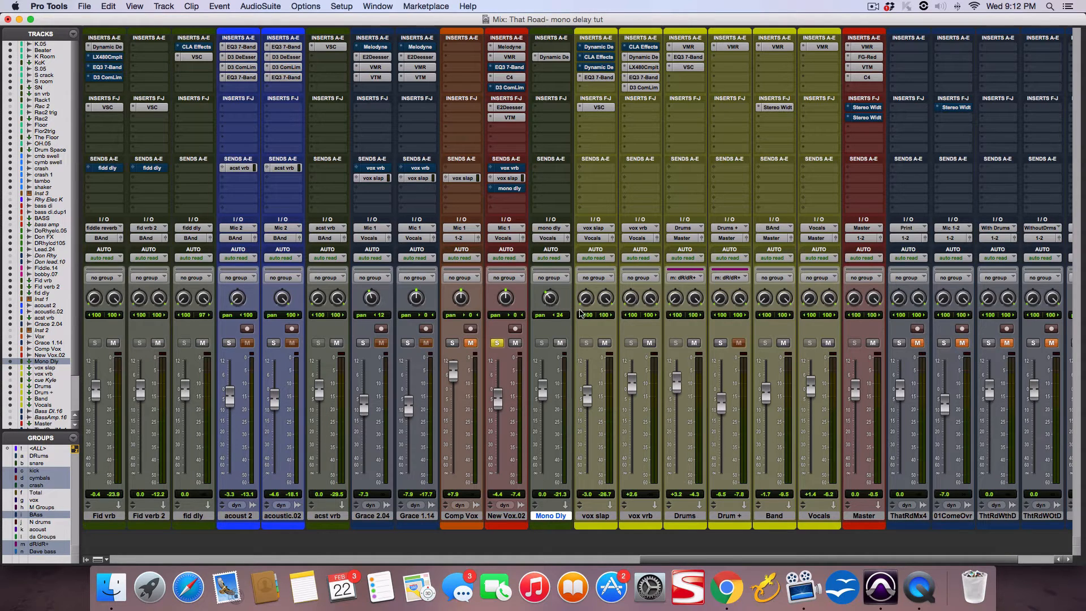
mouse_move(608, 350)
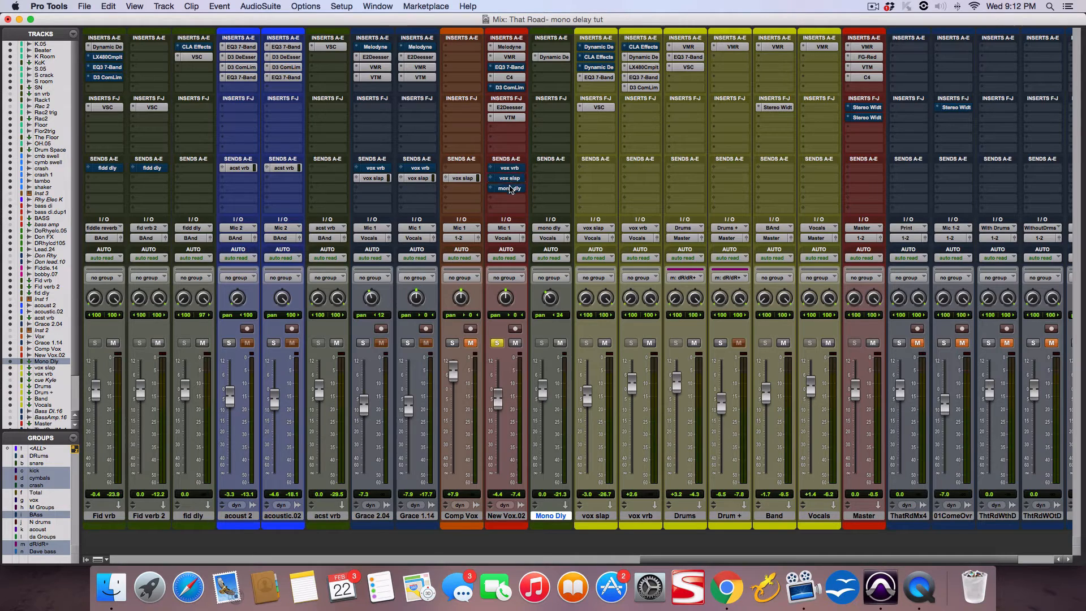
Audition louder and softer New Vox.02 mono dly send levels, settling at -16.9 dB.
left_click(509, 188)
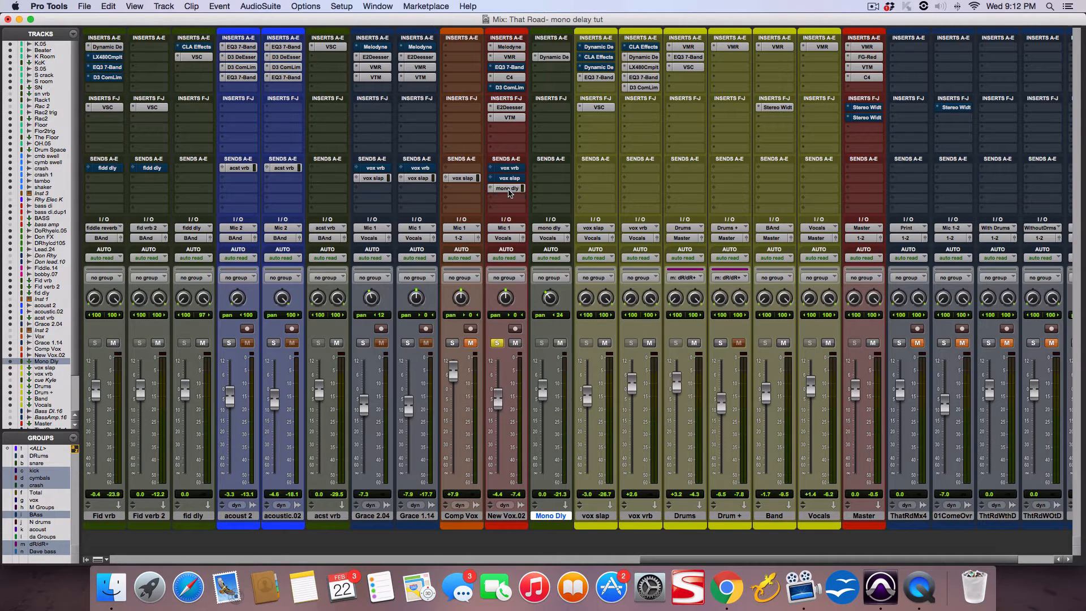
mouse_move(540, 342)
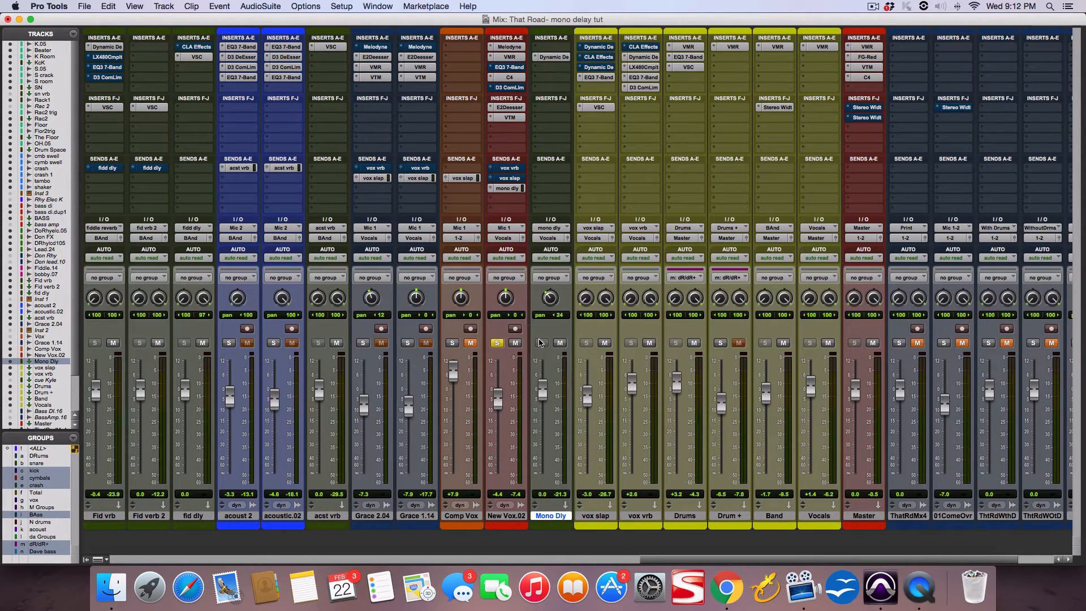
mouse_move(539, 342)
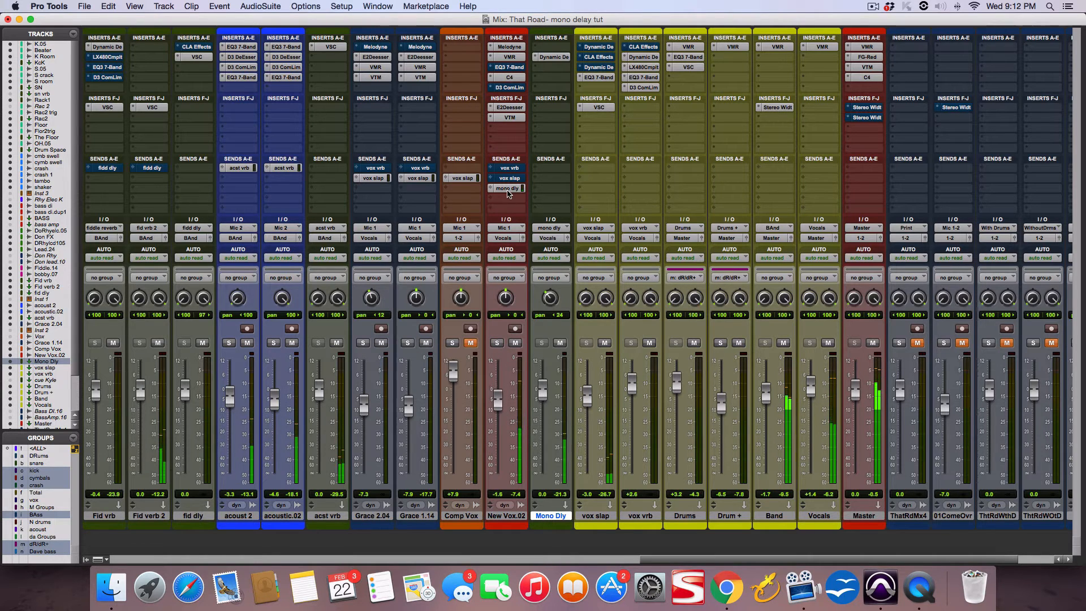
left_click(506, 188)
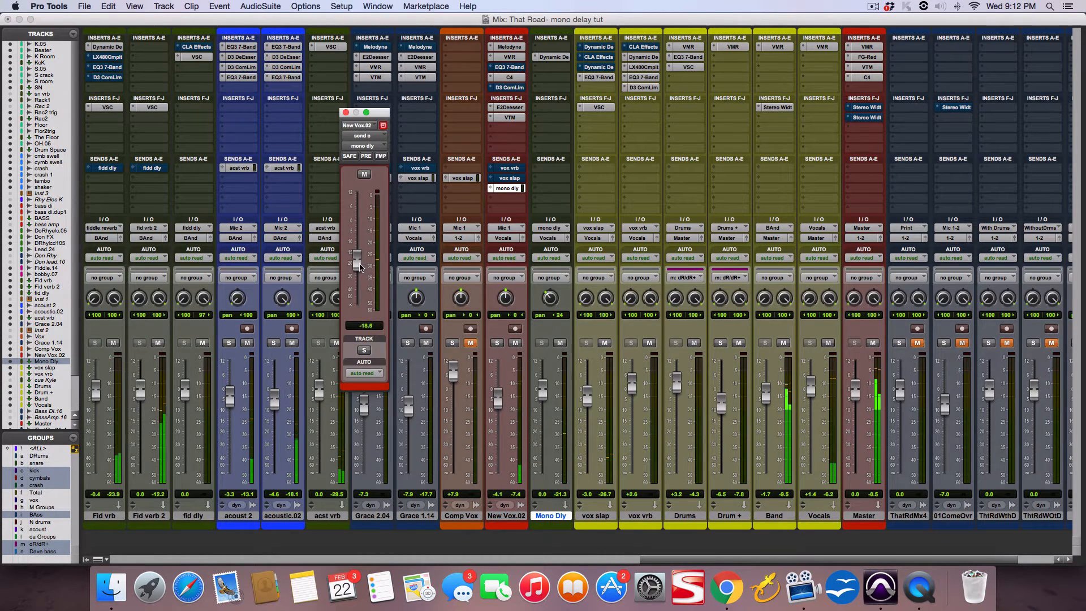
left_click_drag(357, 252, 357, 248)
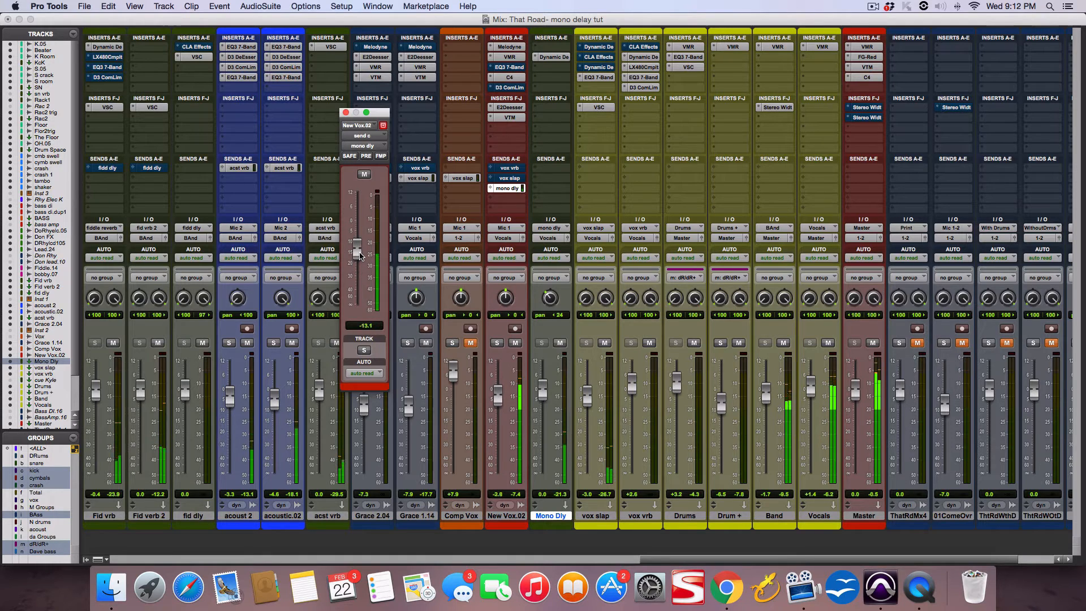
left_click_drag(357, 251, 357, 265)
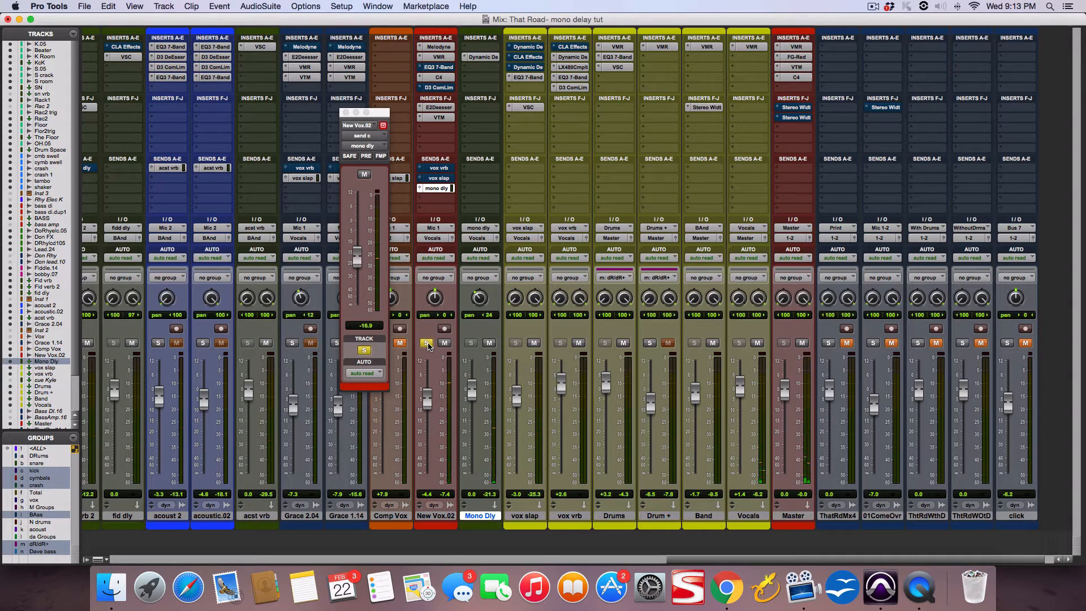
mouse_move(426, 402)
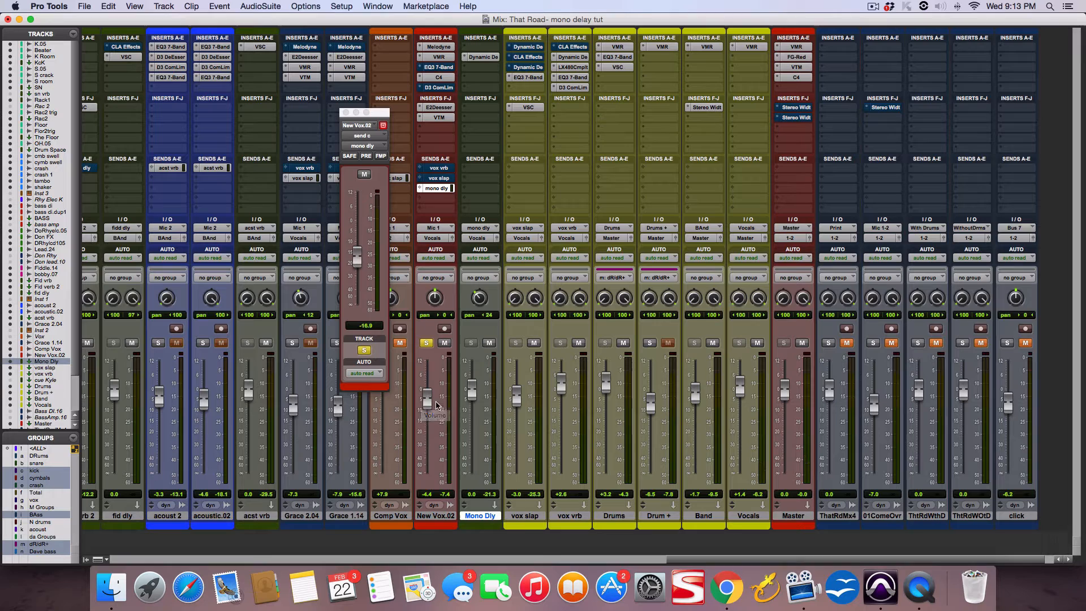
mouse_move(512, 395)
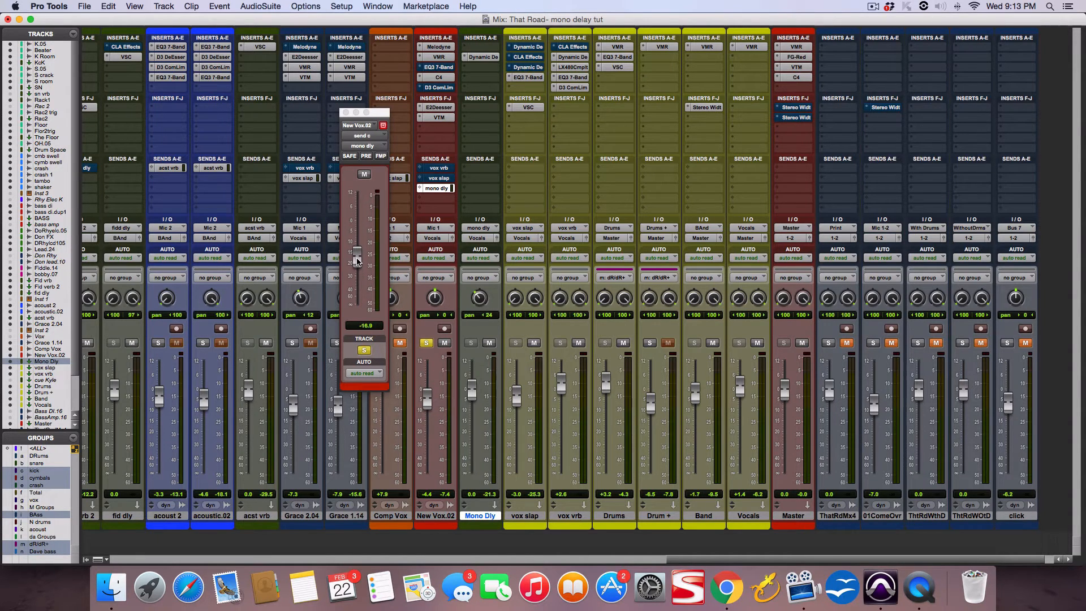
Ease the New Vox.02 send c fader down to about -18.8 dB.
left_click_drag(358, 253, 355, 260)
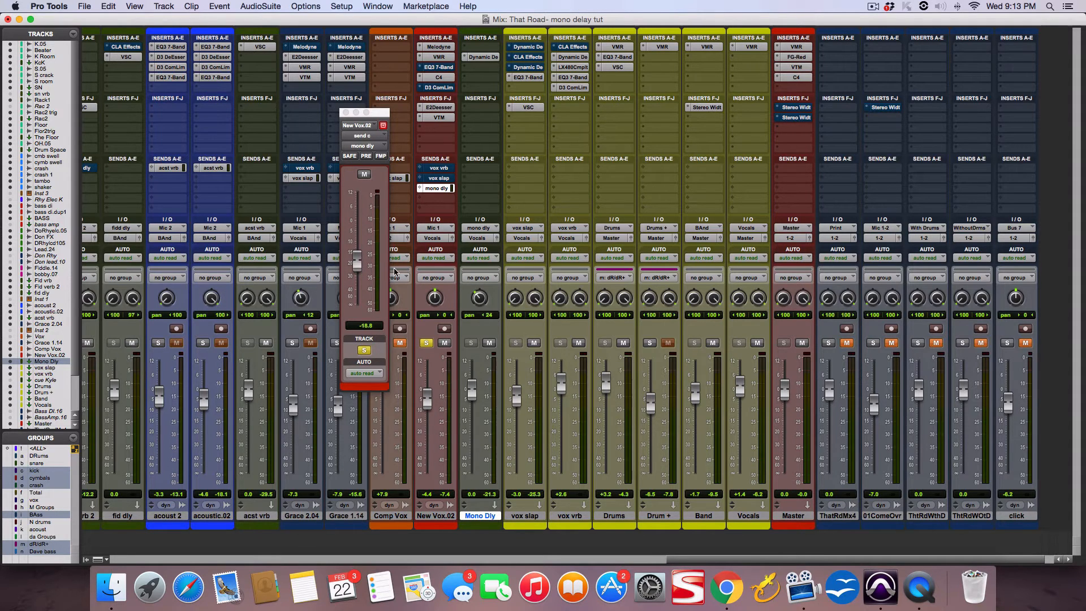
mouse_move(404, 355)
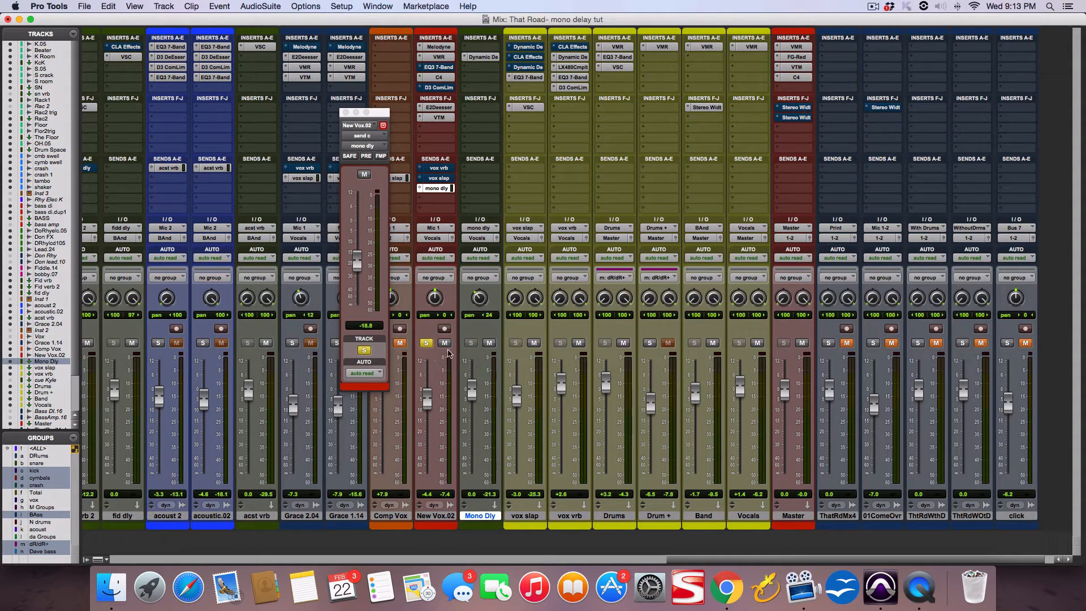
mouse_move(445, 354)
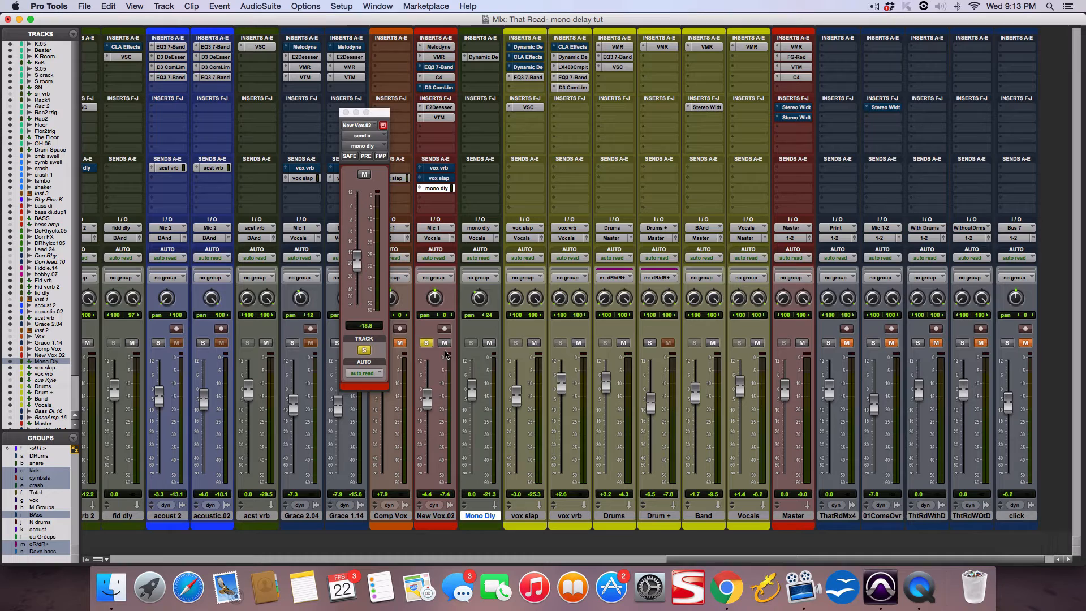
mouse_move(475, 362)
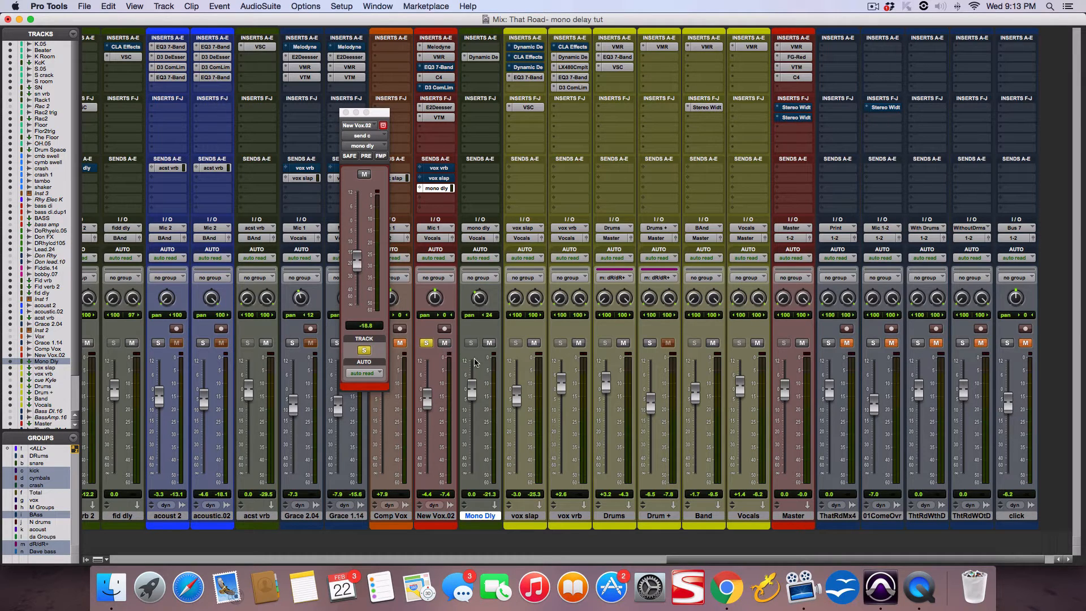
mouse_move(474, 360)
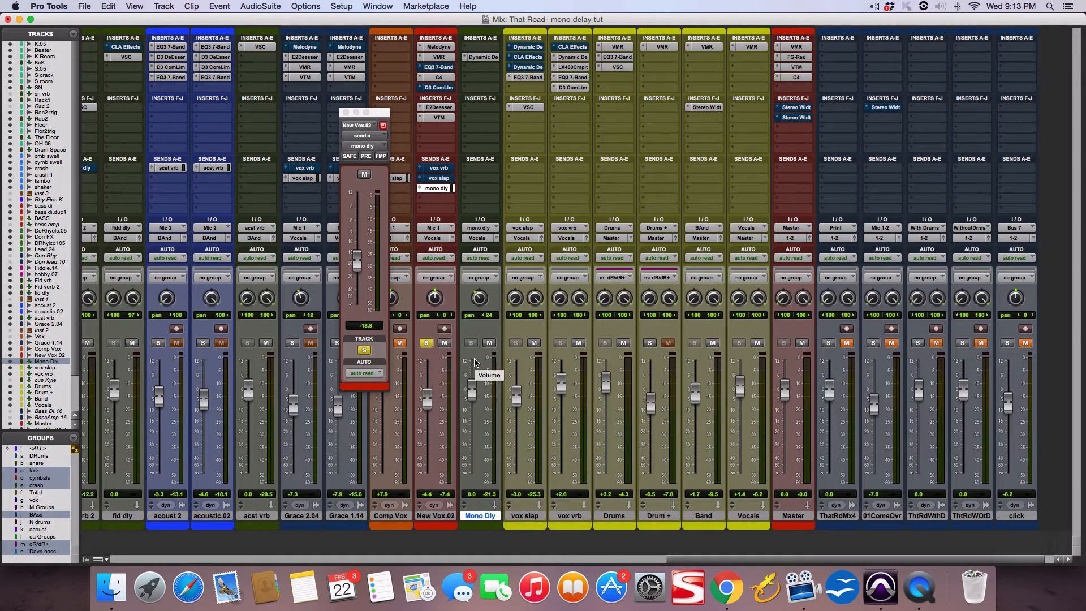
mouse_move(471, 343)
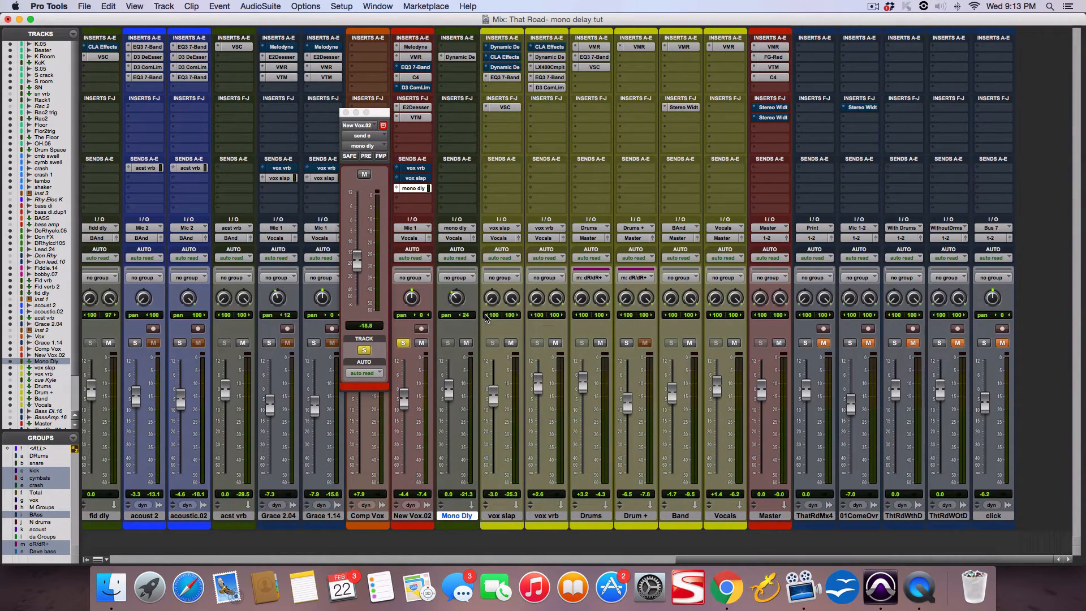
mouse_move(487, 318)
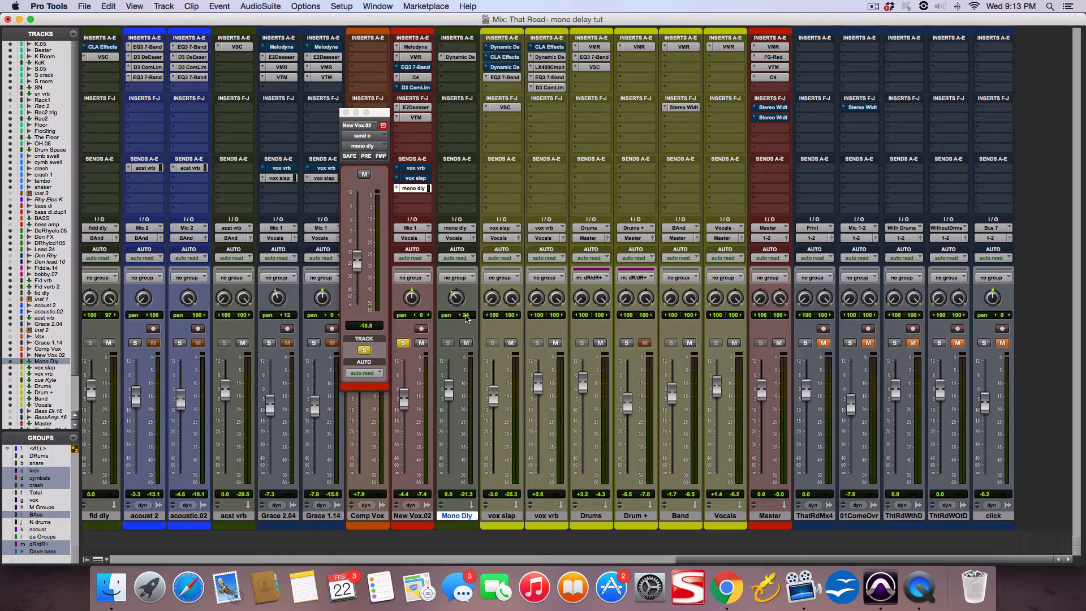
mouse_move(466, 317)
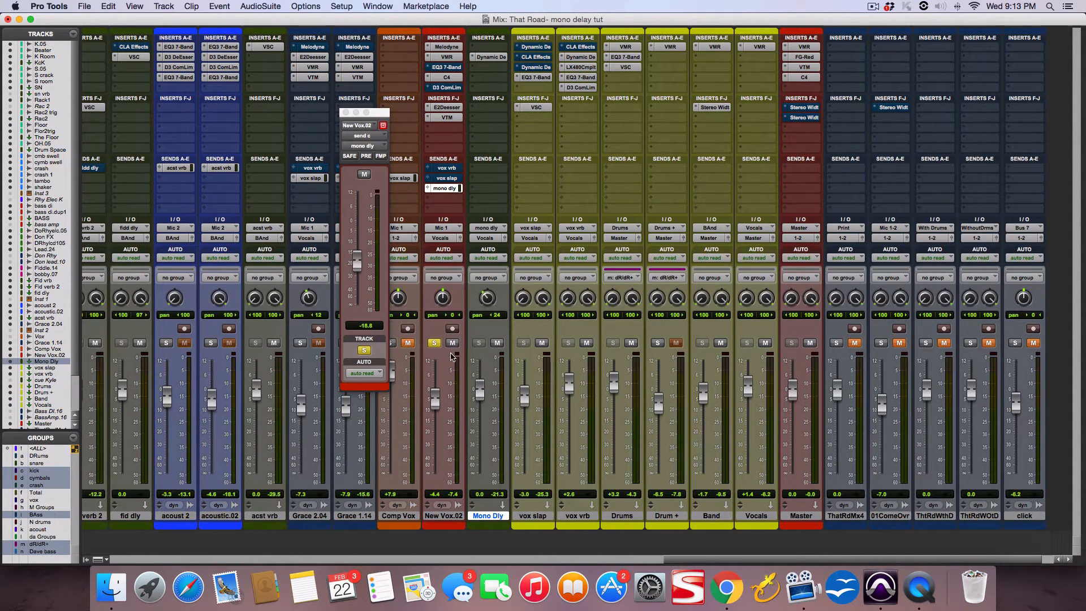
mouse_move(438, 347)
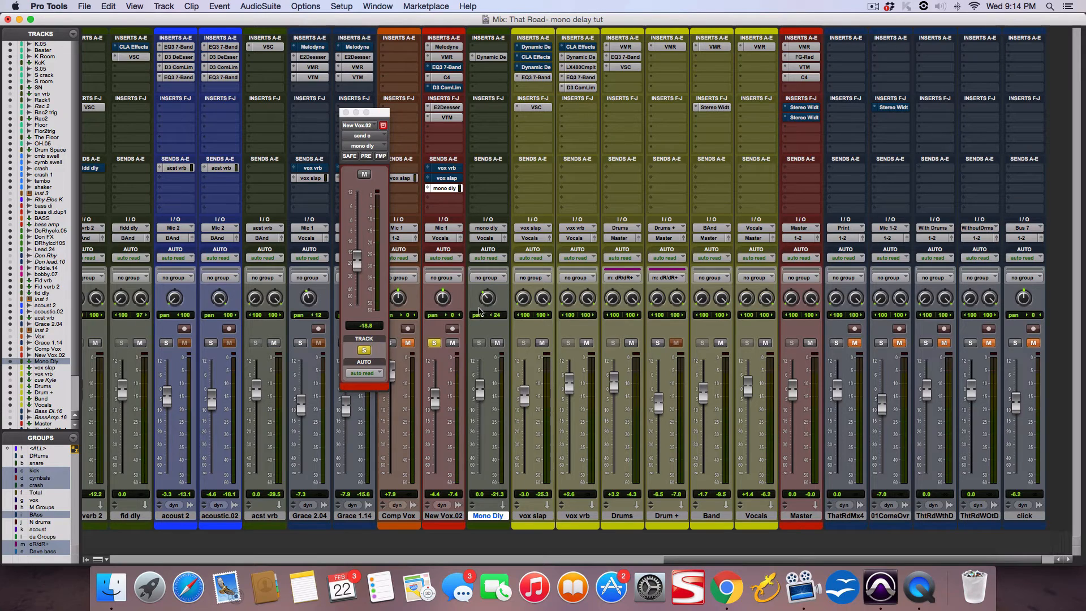
mouse_move(428, 303)
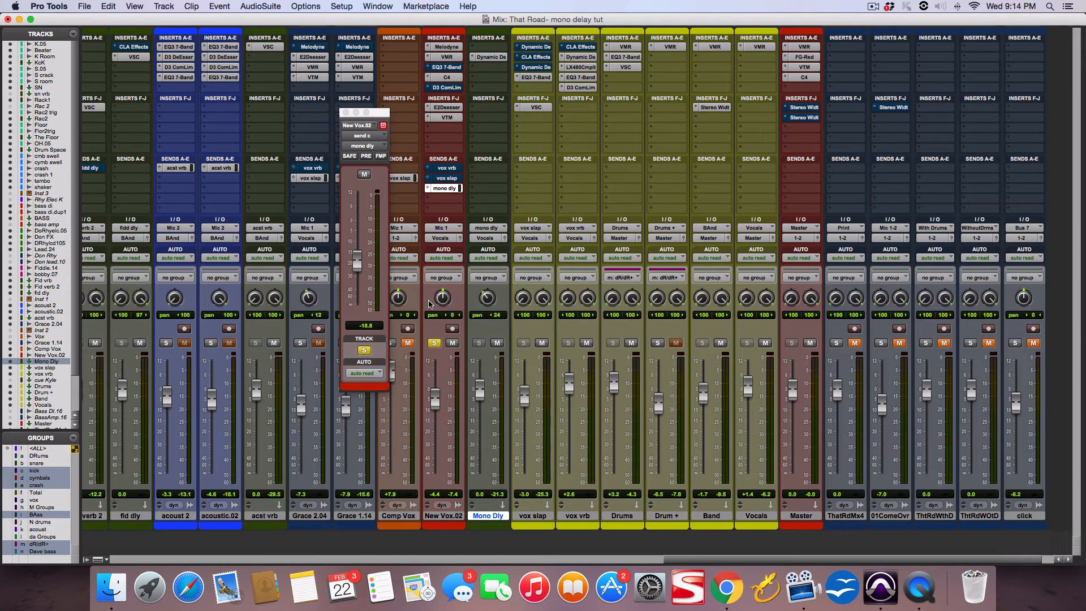
left_click(163, 6)
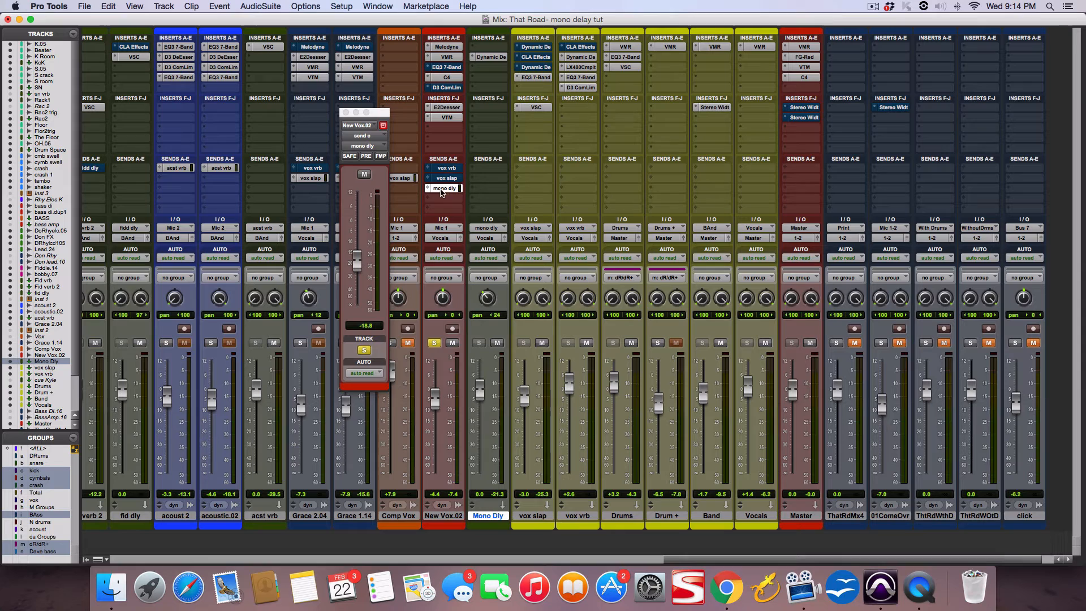
mouse_move(486, 199)
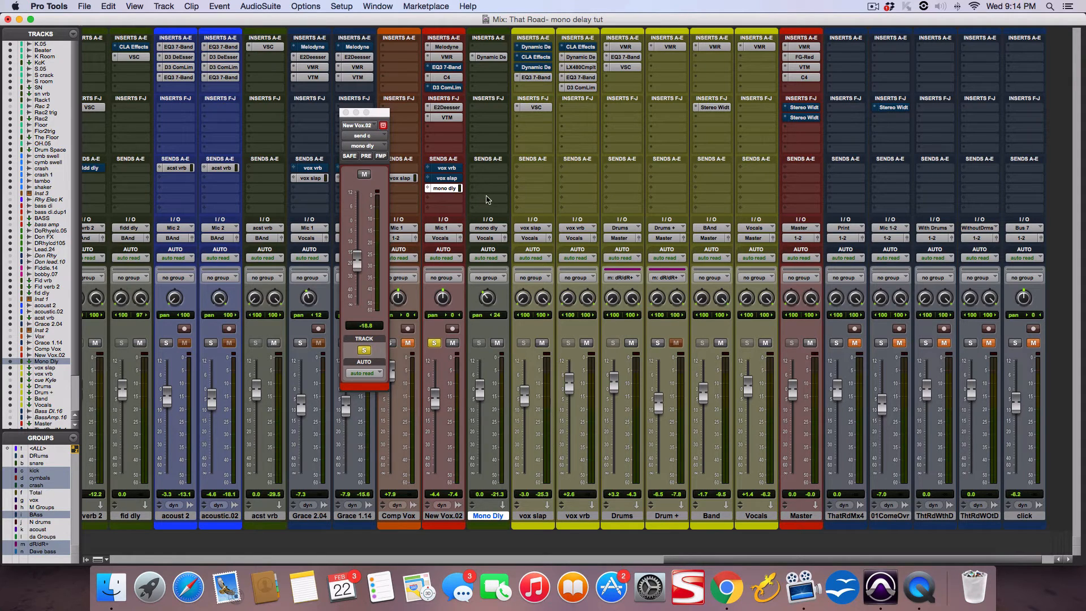
Nudge the New Vox.02 mono dly send down, then up to about -13.7 dB.
left_click_drag(357, 259, 356, 268)
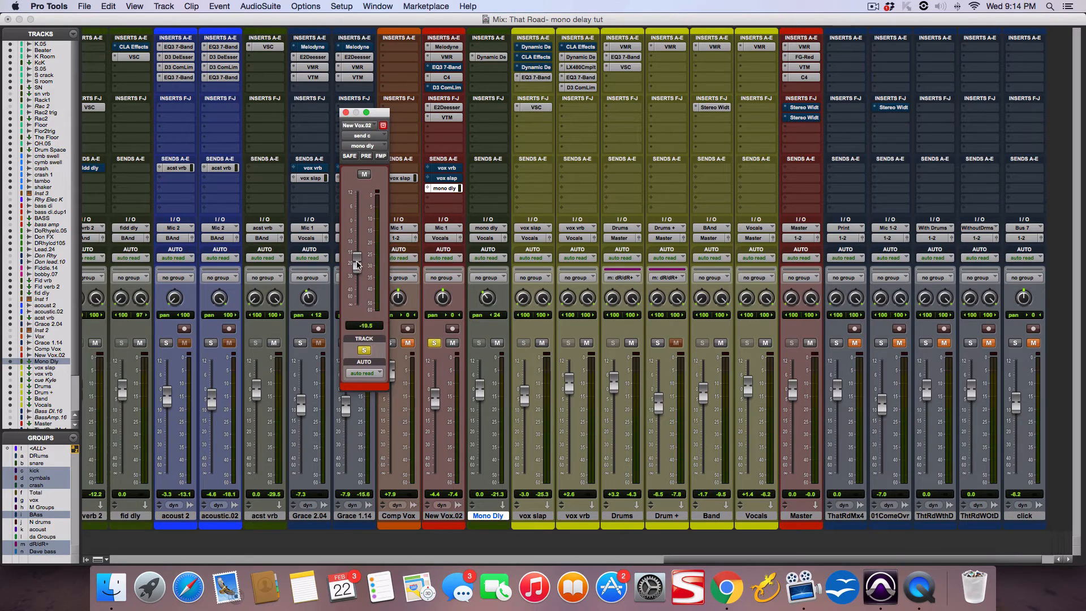
left_click_drag(357, 267, 359, 253)
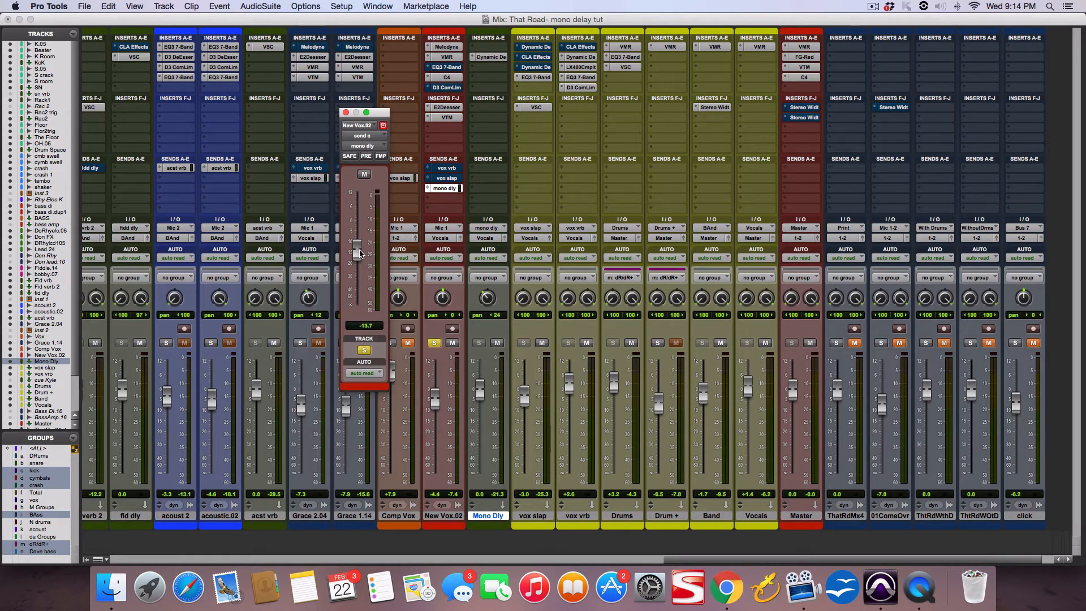
left_click_drag(362, 243, 357, 256)
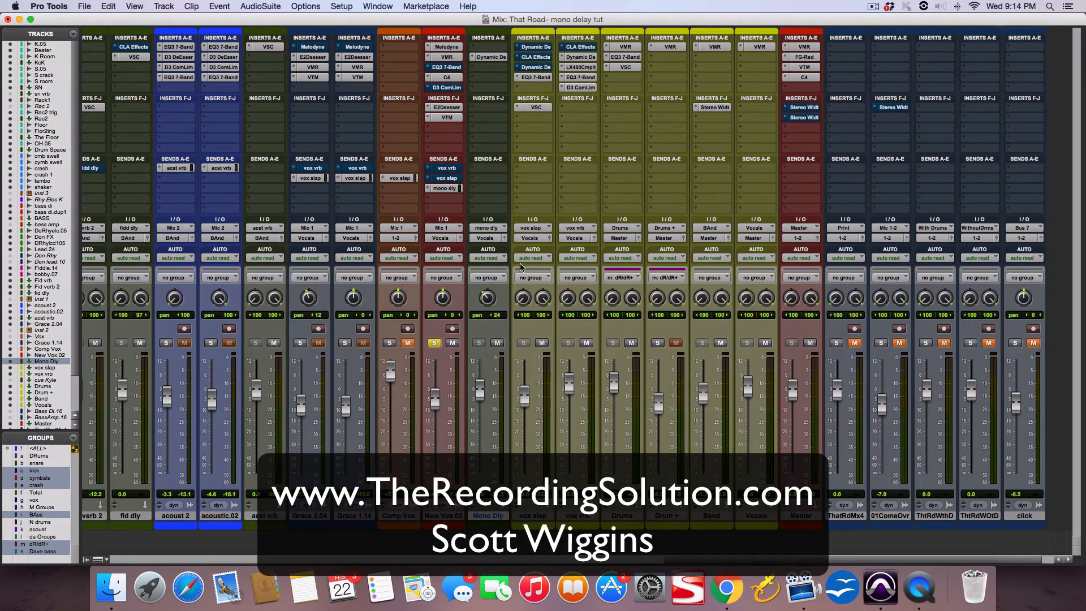
mouse_move(243, 132)
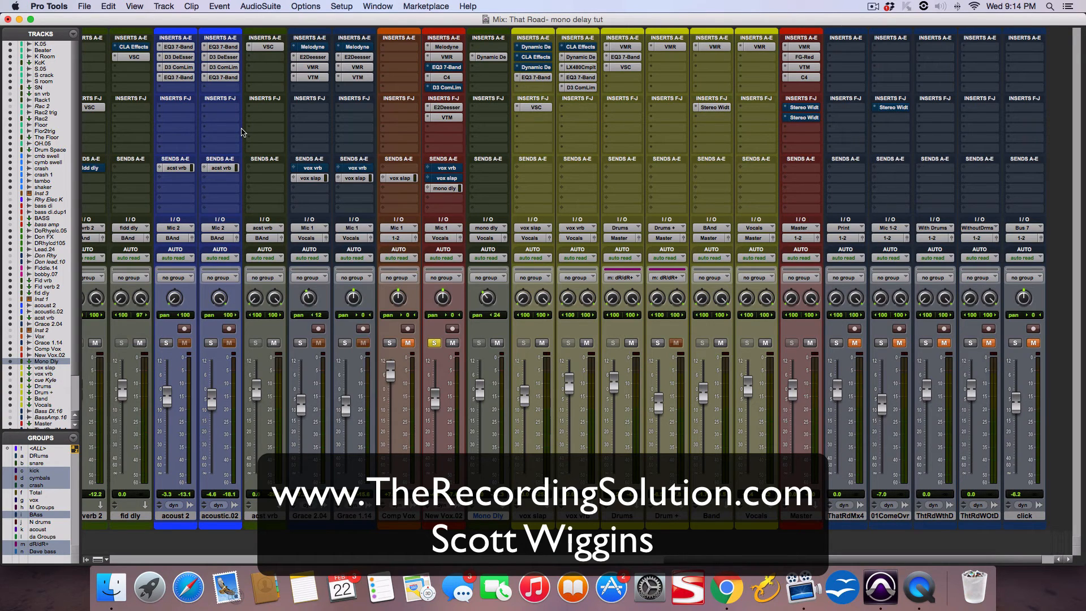
mouse_move(474, 221)
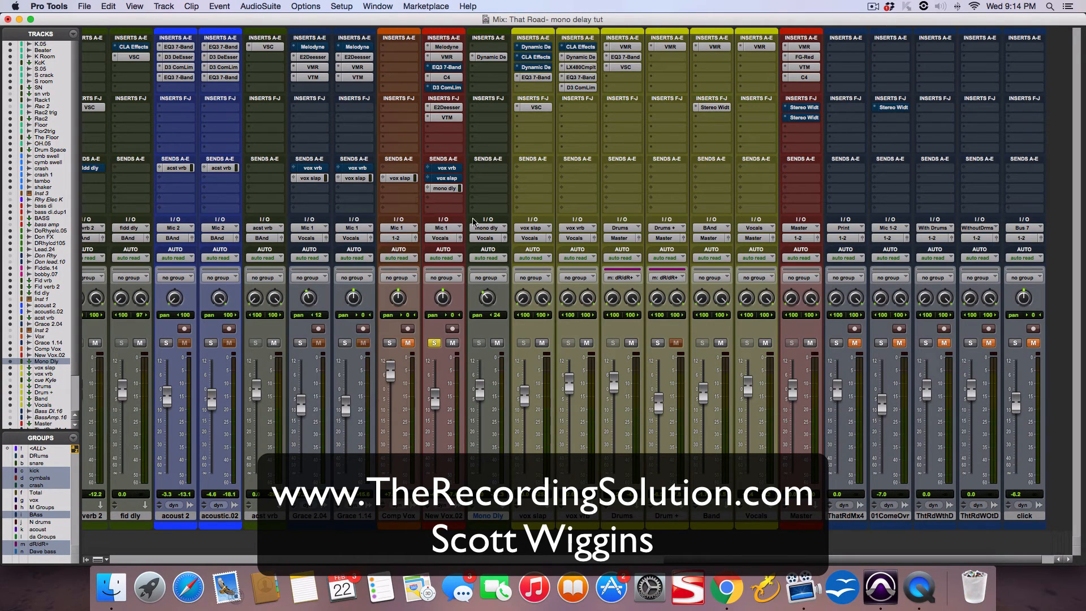
mouse_move(564, 225)
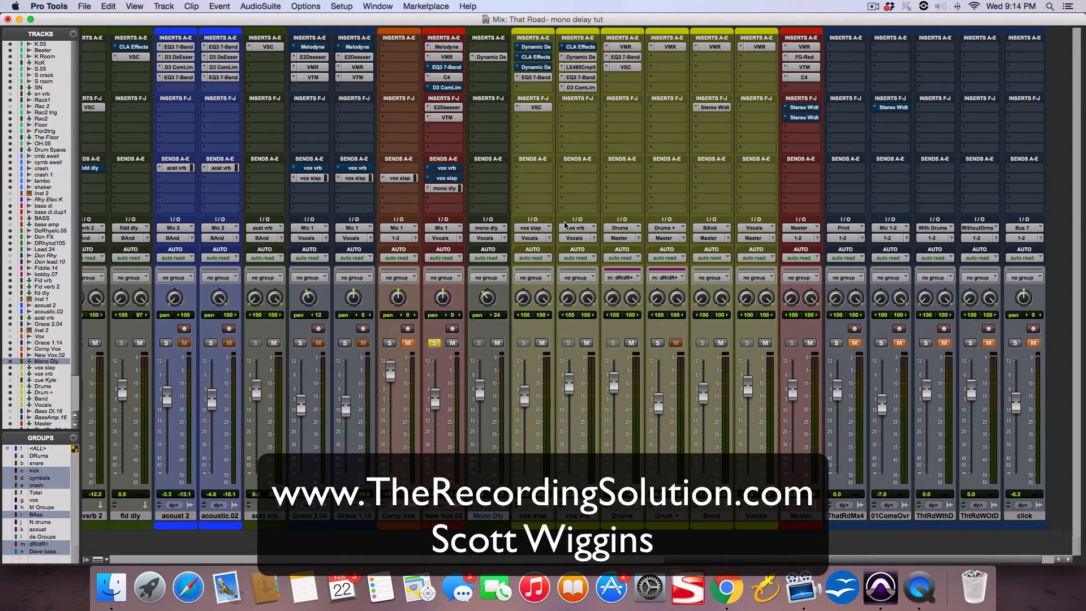
mouse_move(600, 232)
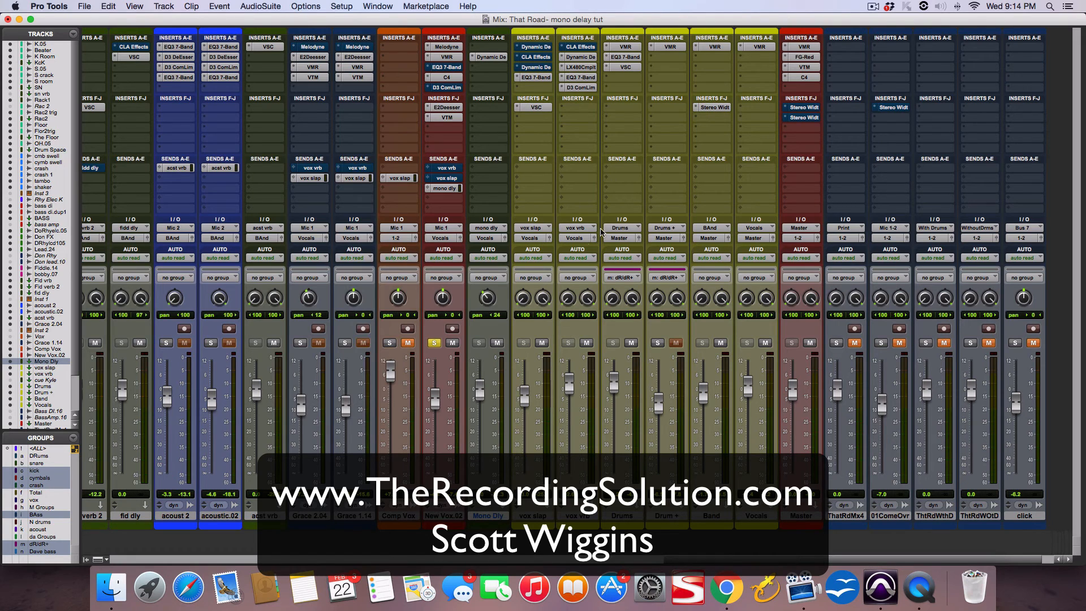
mouse_move(612, 244)
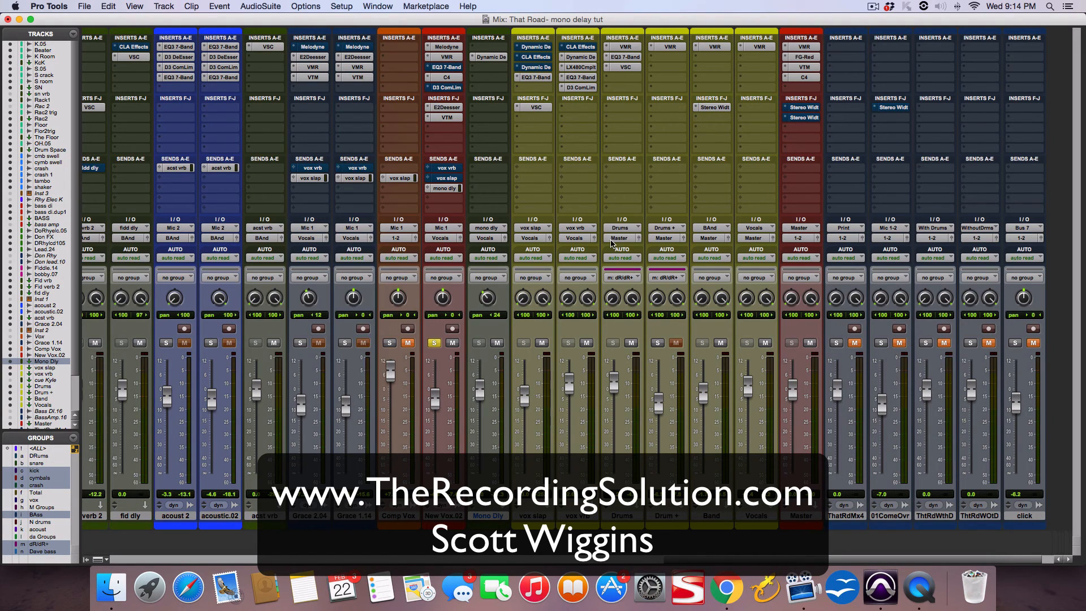